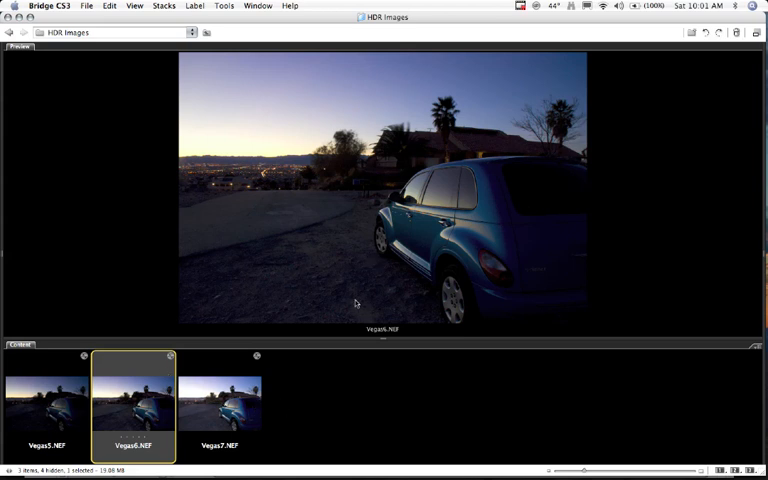
mouse_move(140, 310)
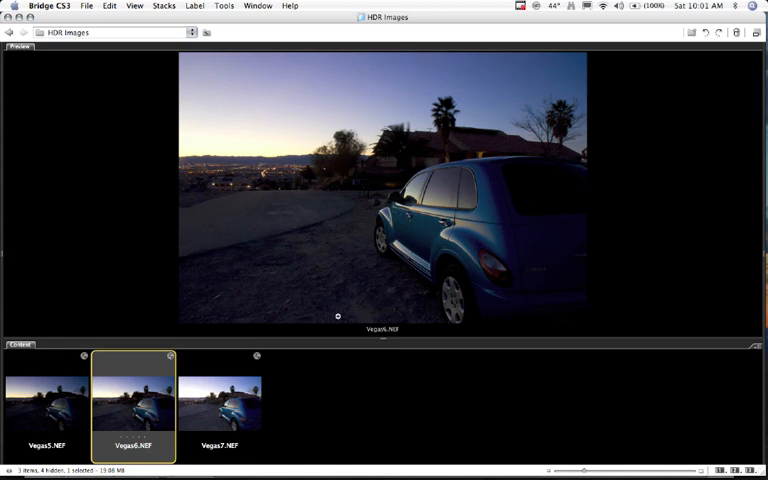
mouse_move(270, 377)
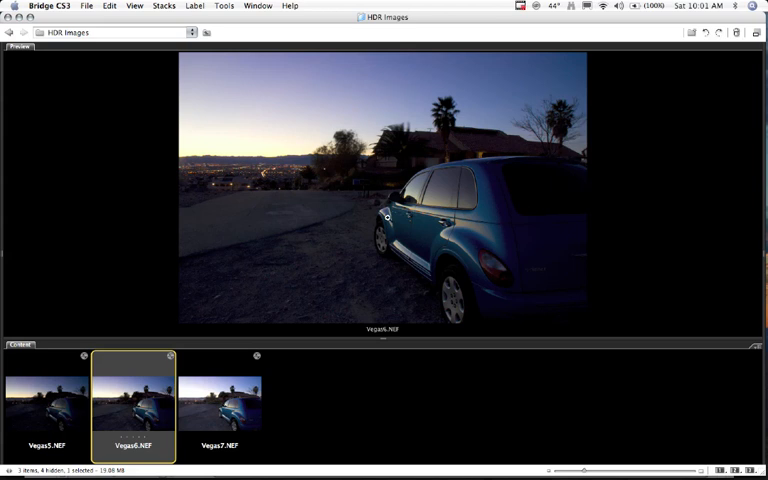
Preview the Vegas7, Vegas6 and Vegas5 car exposures in turn, ending on Vegas5.NEF
left_click(220, 400)
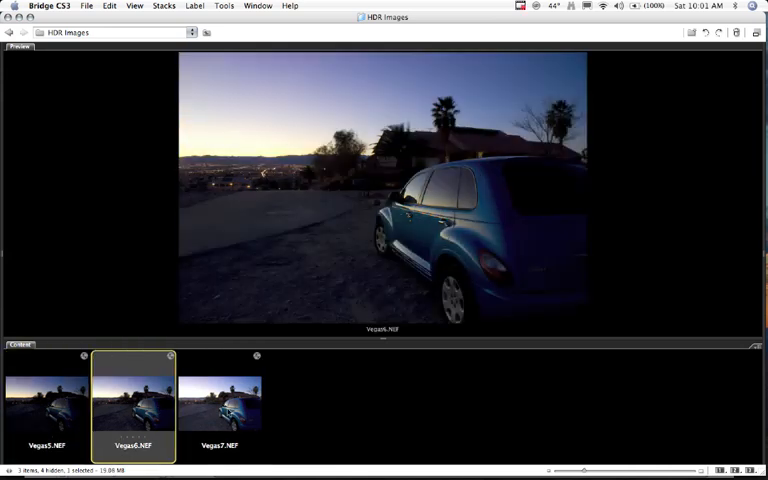
mouse_move(219, 400)
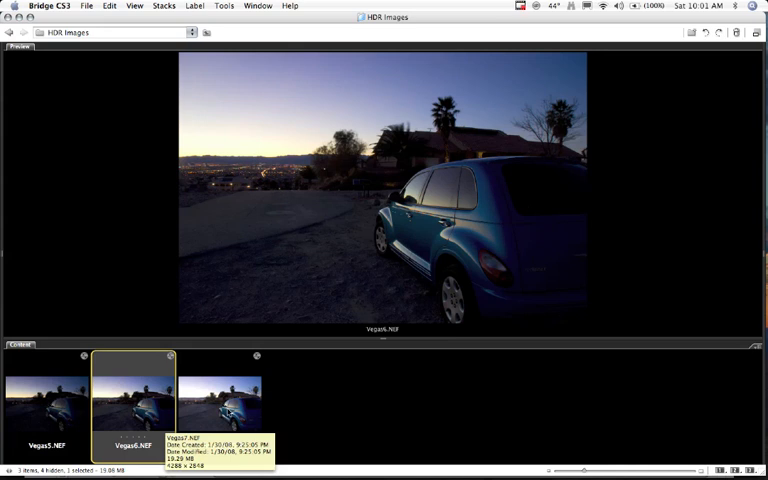
left_click(218, 405)
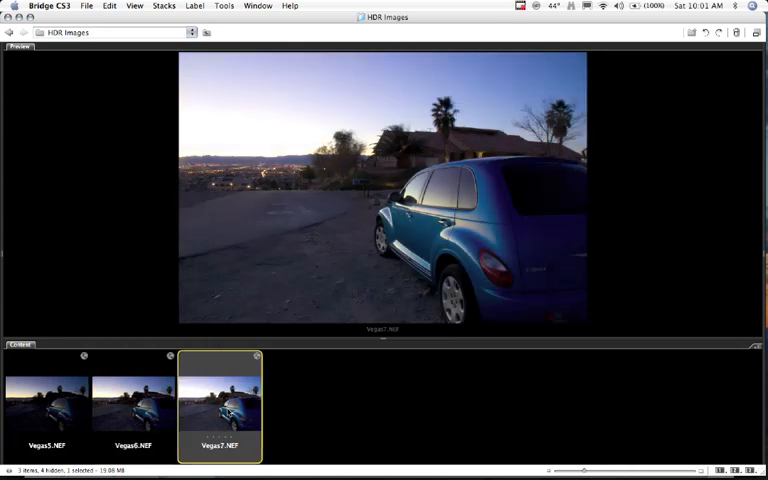
mouse_move(218, 400)
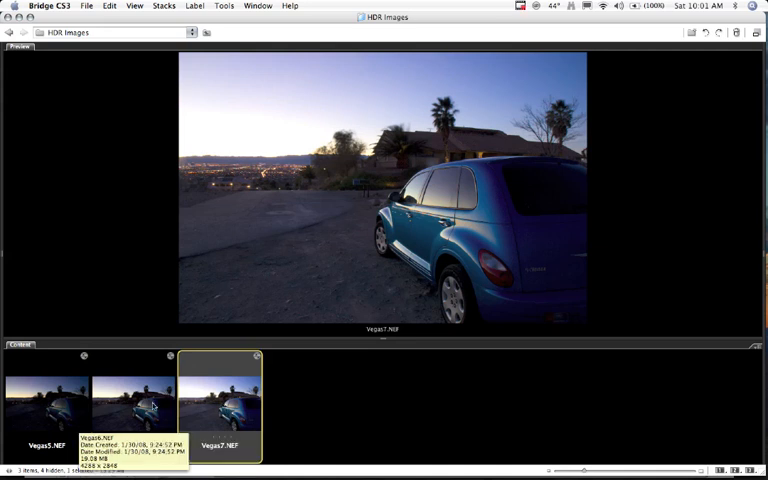
left_click(133, 400)
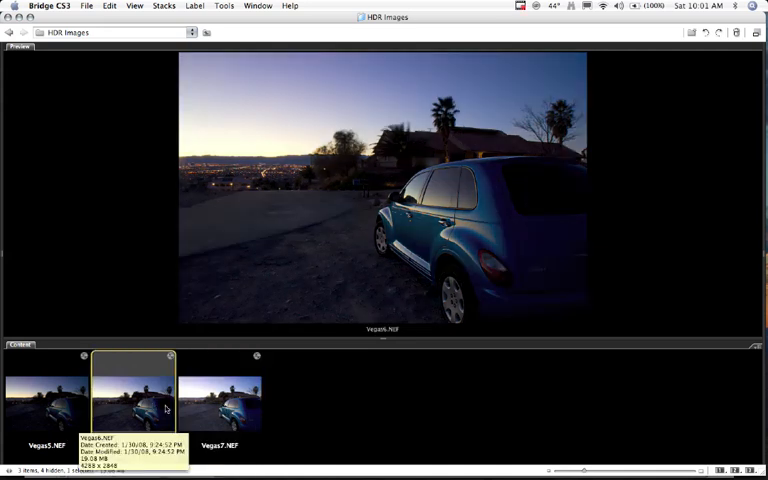
left_click(218, 405)
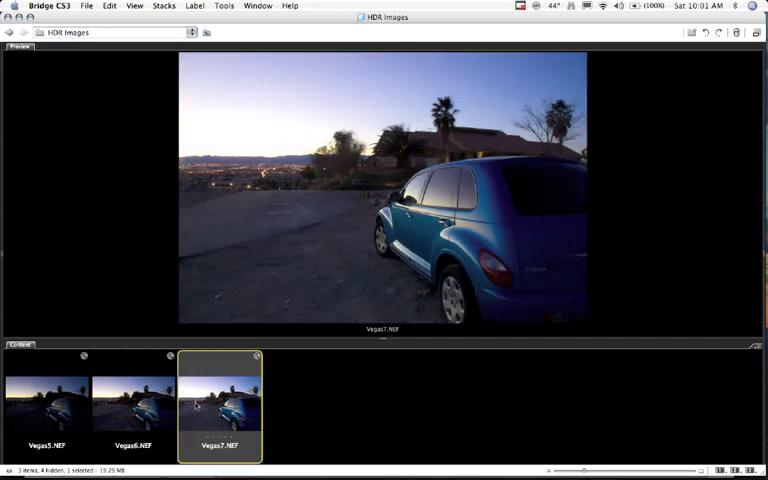
left_click(46, 405)
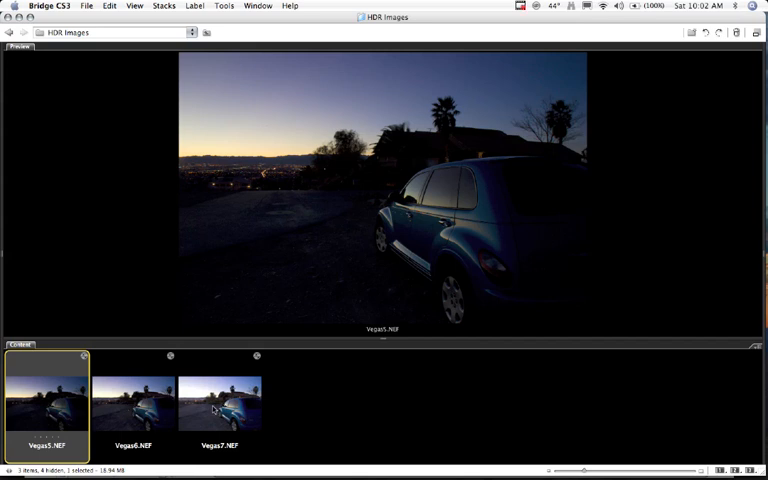
mouse_move(220, 405)
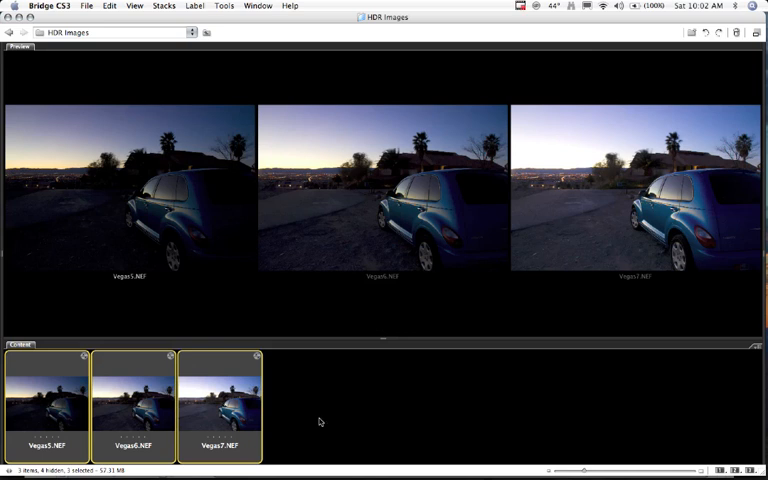
mouse_move(212, 400)
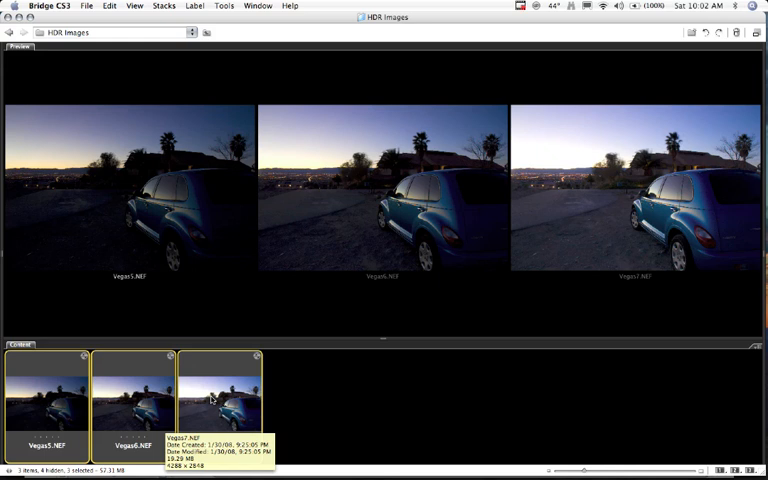
Open the three selected Vegas NEF exposures together in Camera Raw
right_click(215, 400)
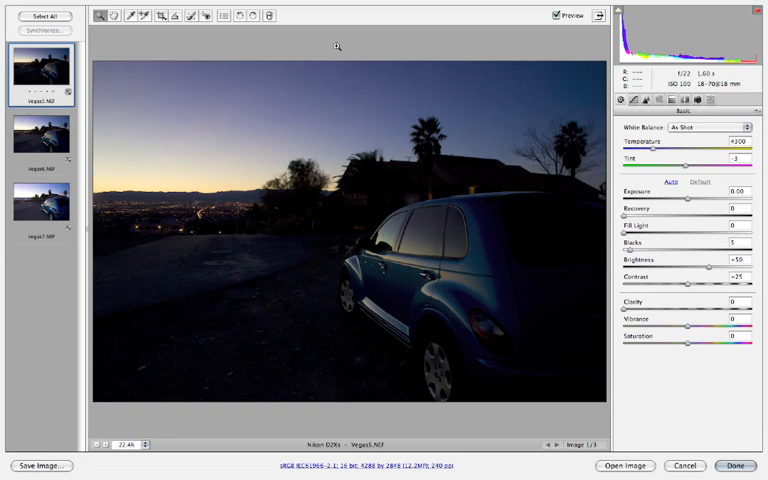
mouse_move(270, 78)
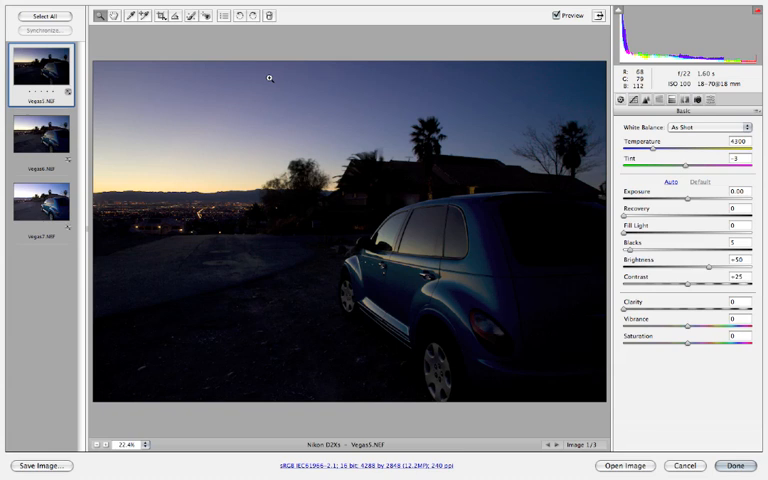
mouse_move(242, 124)
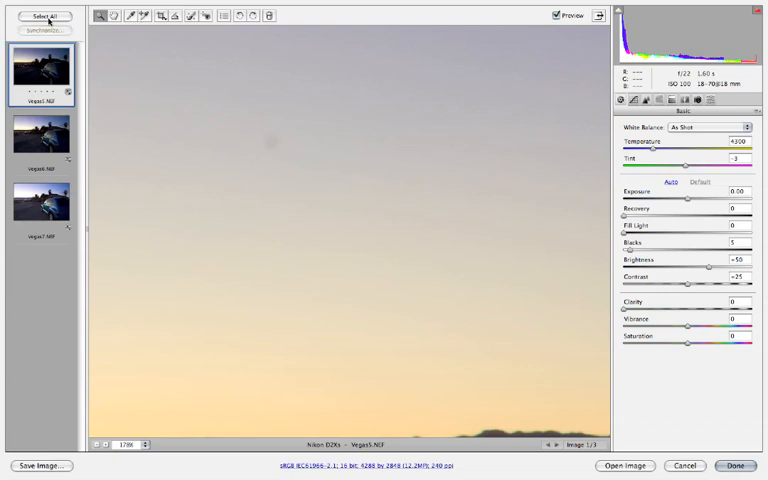
Select all three Vegas exposures in the Camera Raw filmstrip so edits apply together
left_click(46, 16)
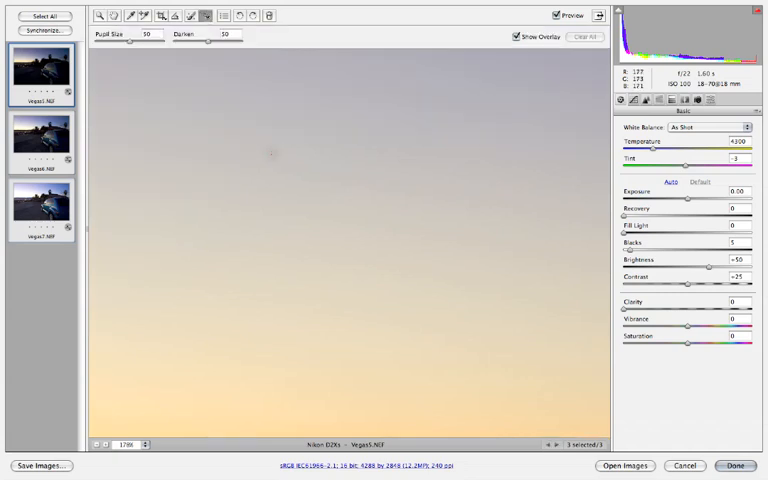
Try the Red Eye Removal and Retouch tools without altering the exposures
left_click(280, 160)
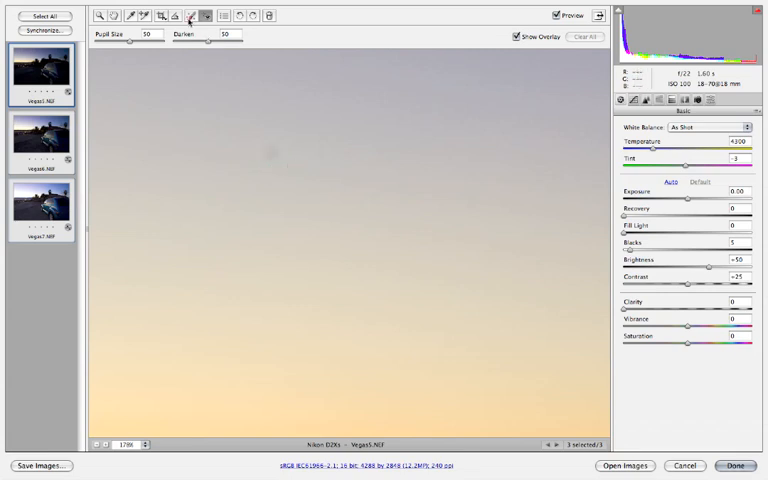
left_click(190, 16)
type("45")
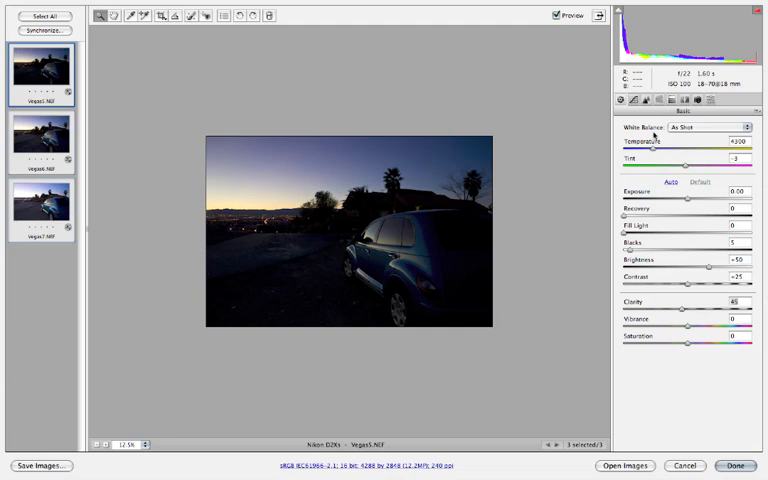
Apply Clarity 45, Sharpening Amount 90 and Masking near 31, then commit with Done
left_click(644, 99)
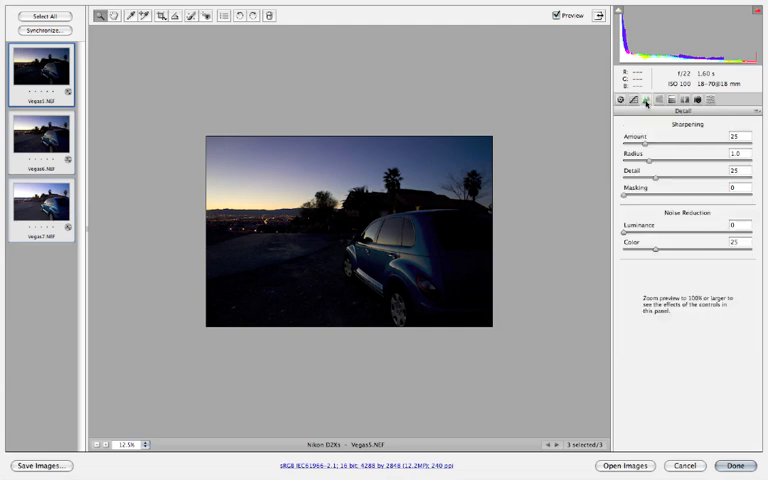
mouse_move(645, 100)
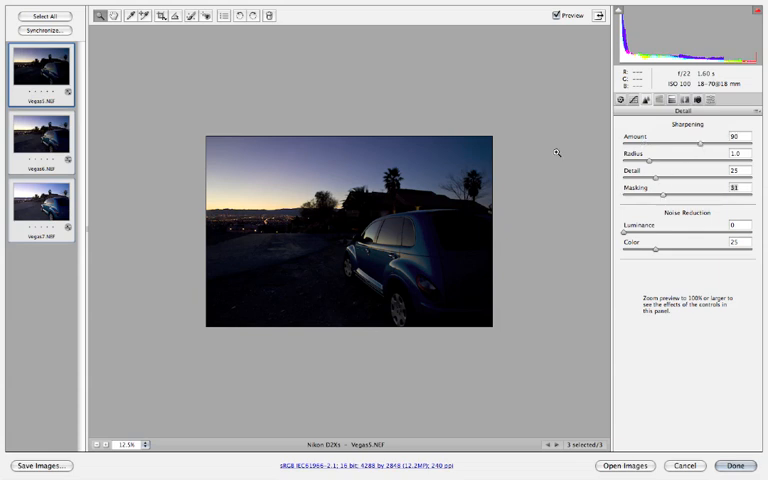
mouse_move(570, 302)
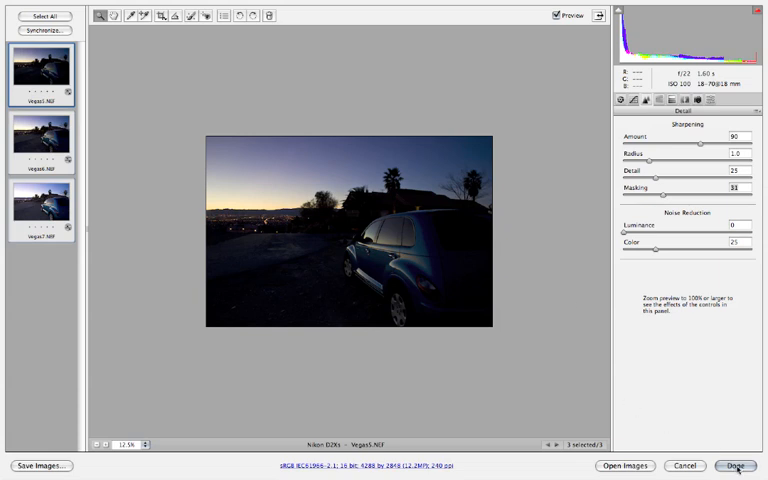
left_click(711, 466)
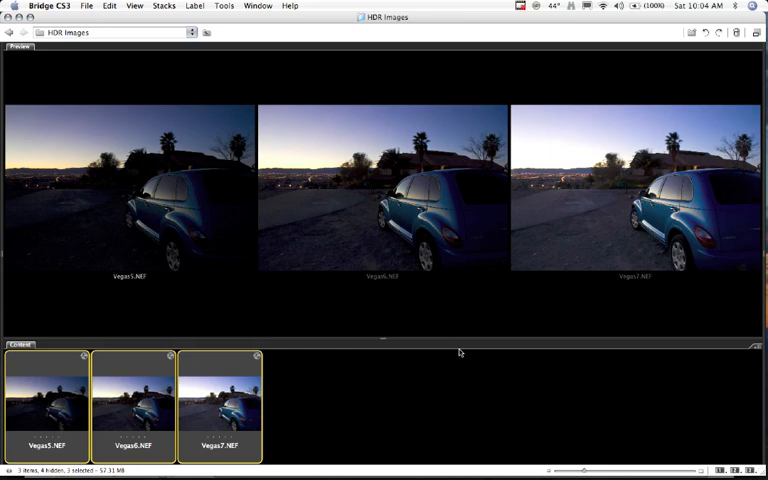
mouse_move(342, 304)
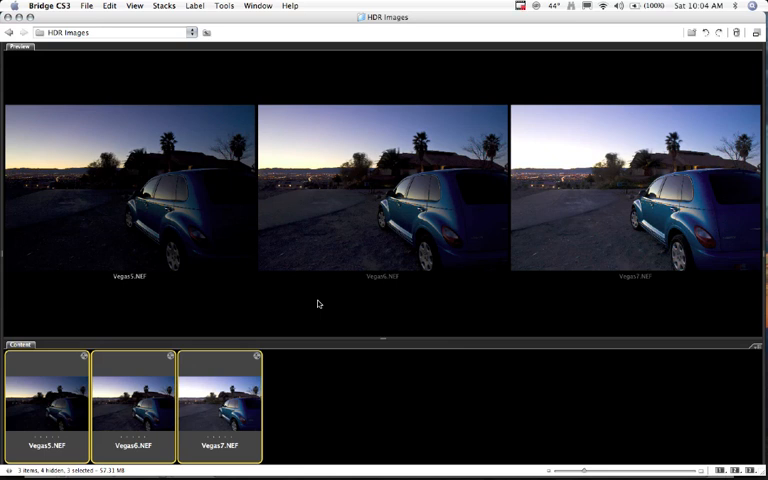
Open Bridge's Tools menu for the selected Vegas5–7 exposures
left_click(225, 6)
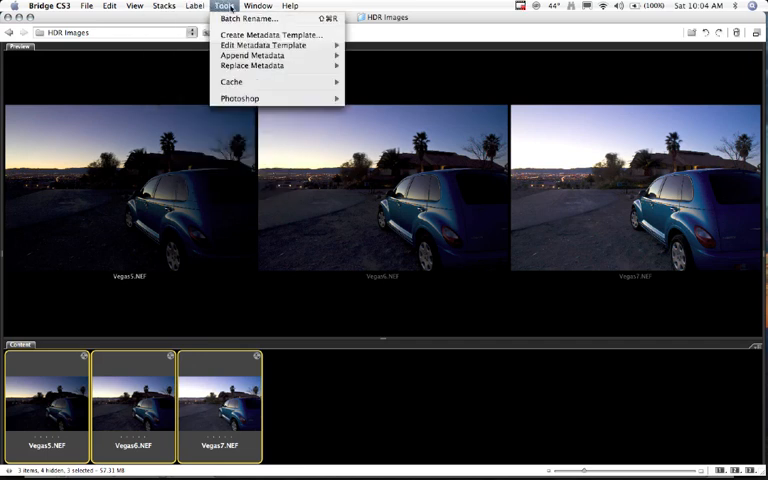
mouse_move(240, 98)
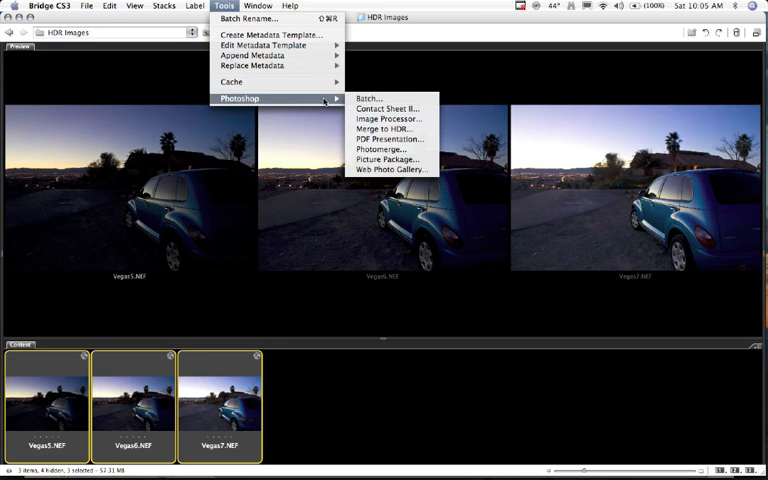
mouse_move(368, 97)
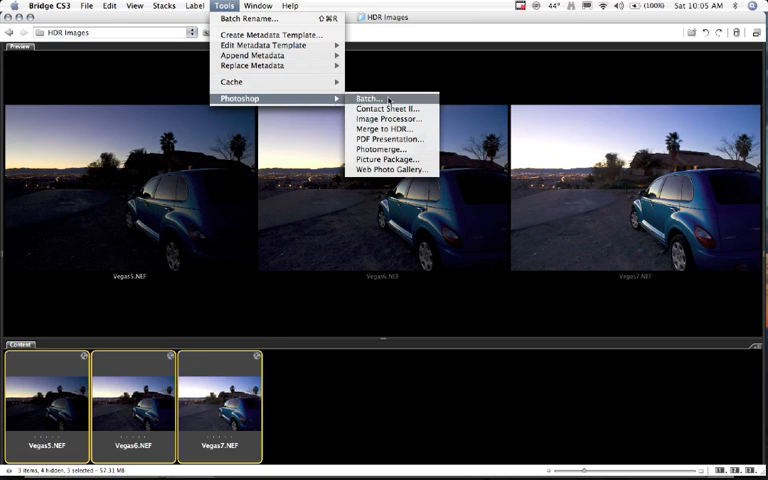
mouse_move(388, 108)
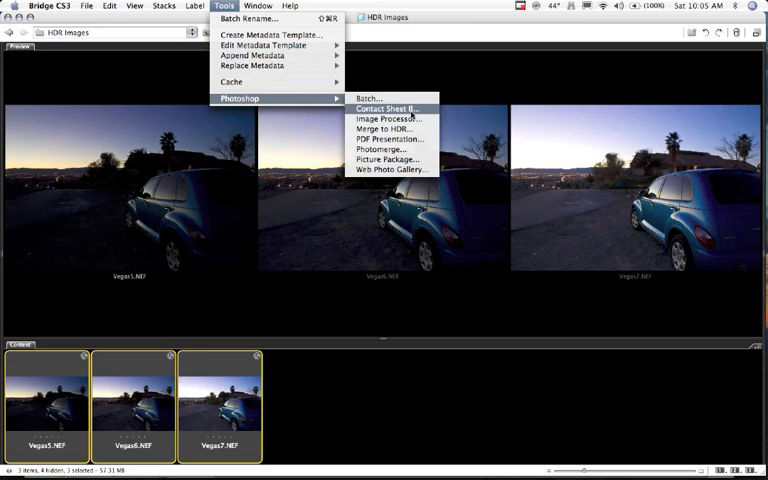
mouse_move(390, 128)
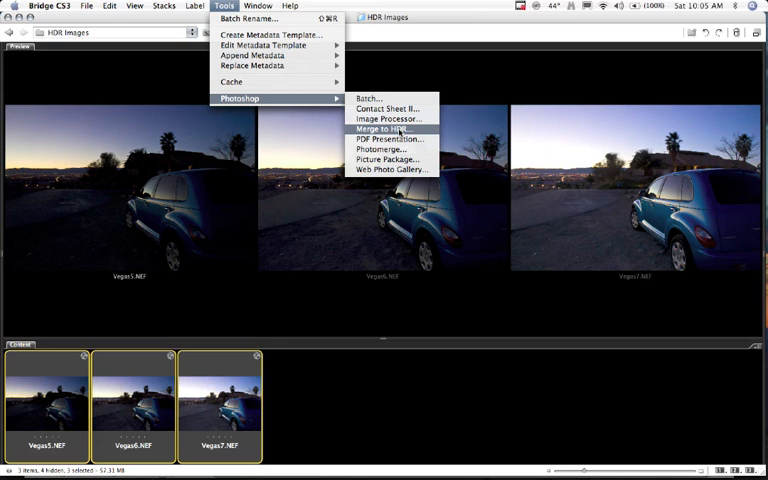
Launch Merge to HDR on the three Vegas exposures, loading them as layers
left_click(381, 128)
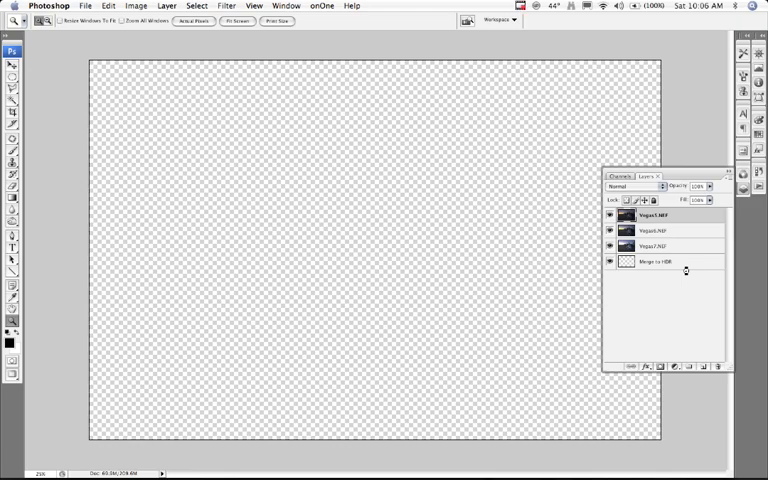
Accept the Merge to HDR preview at 32 Bit/Channel
double_click(648, 262)
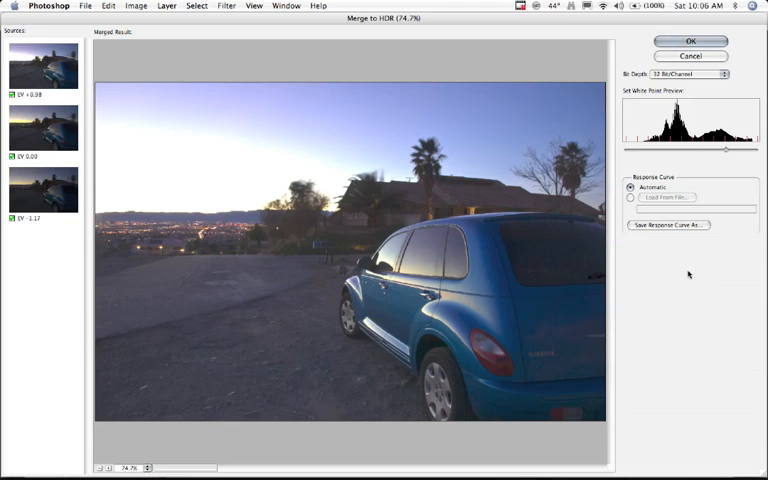
mouse_move(38, 41)
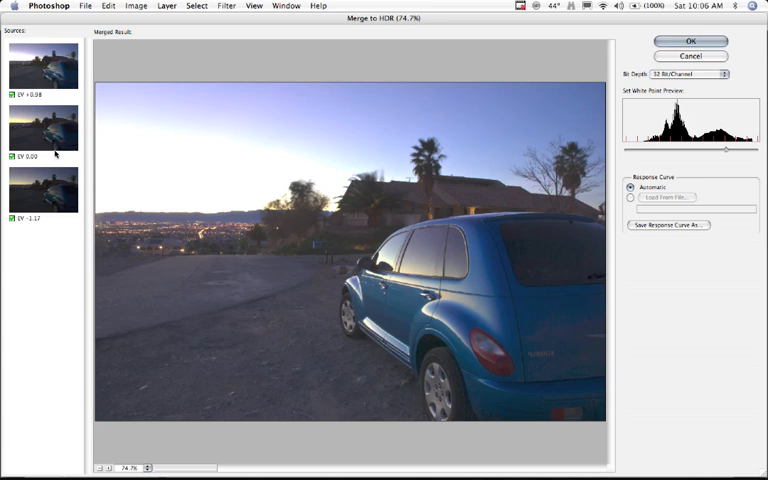
mouse_move(130, 147)
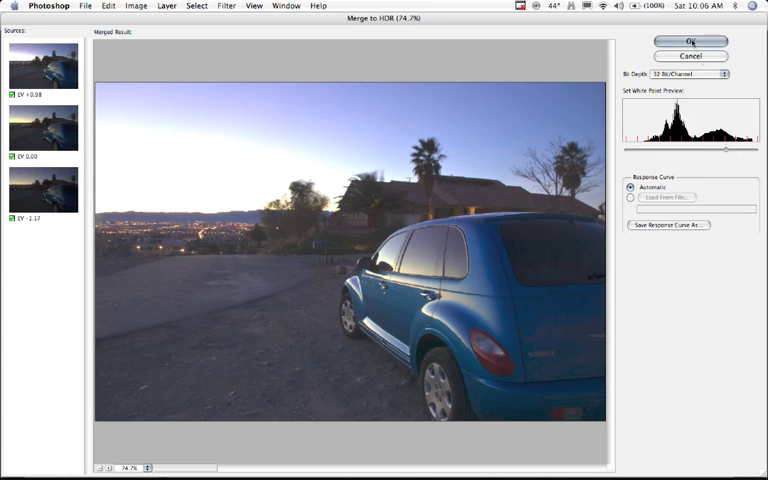
left_click(691, 41)
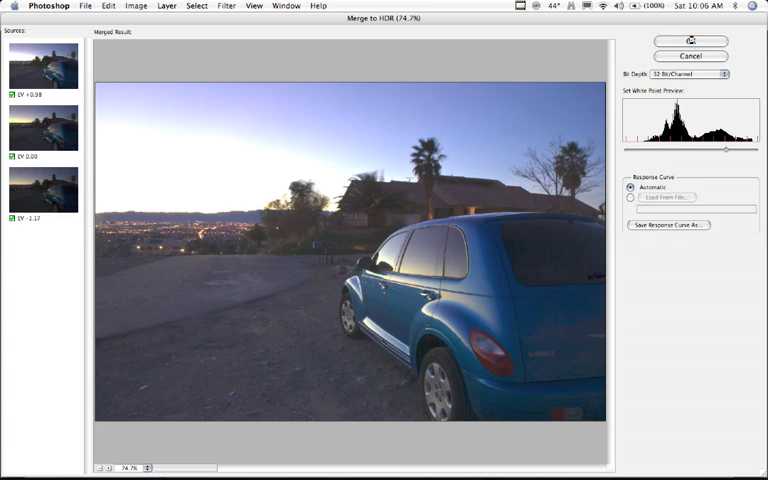
left_click(690, 42)
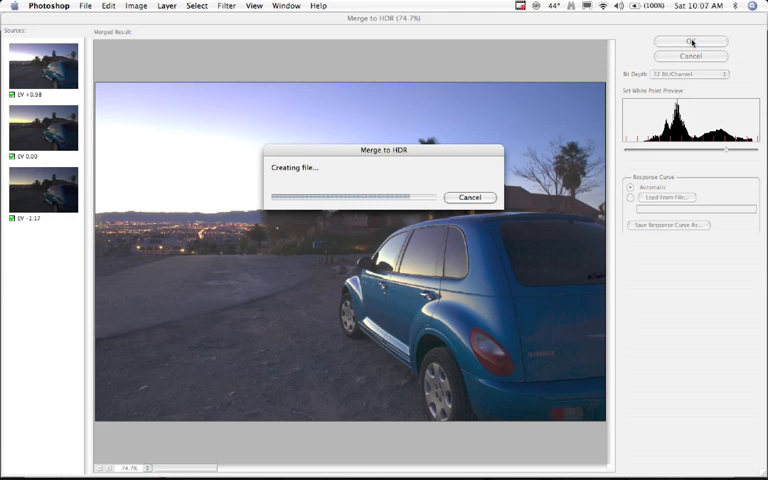
Let Merge to HDR finish producing the single-layer HDR car document
left_click(691, 42)
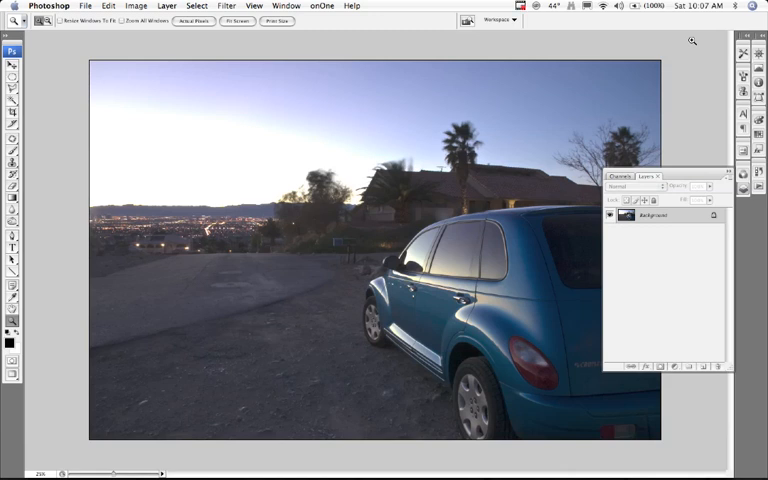
mouse_move(398, 278)
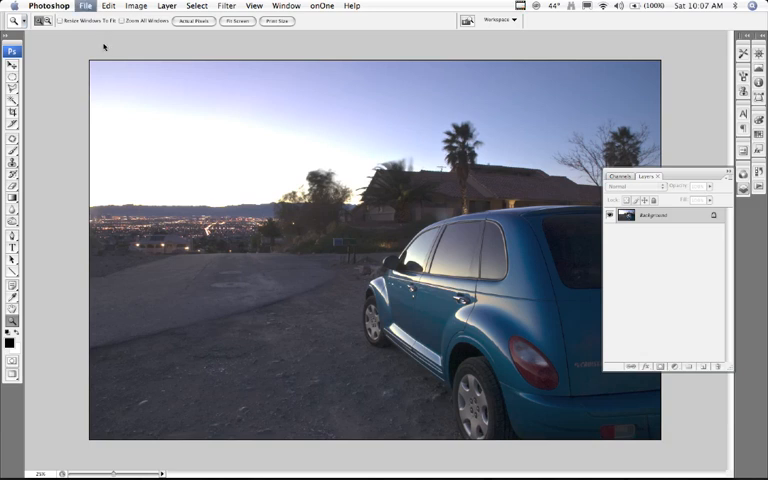
Save the merged image as car.hdr in Radiance format in the HDR Images folder
left_click(85, 6)
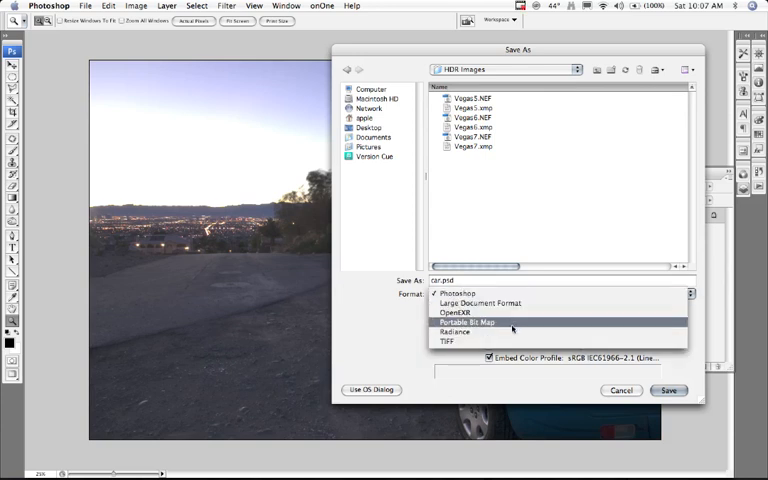
left_click(455, 331)
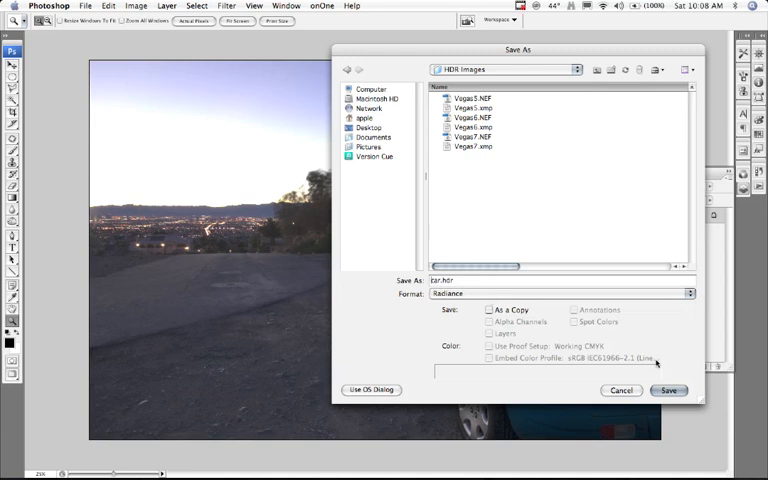
left_click(669, 390)
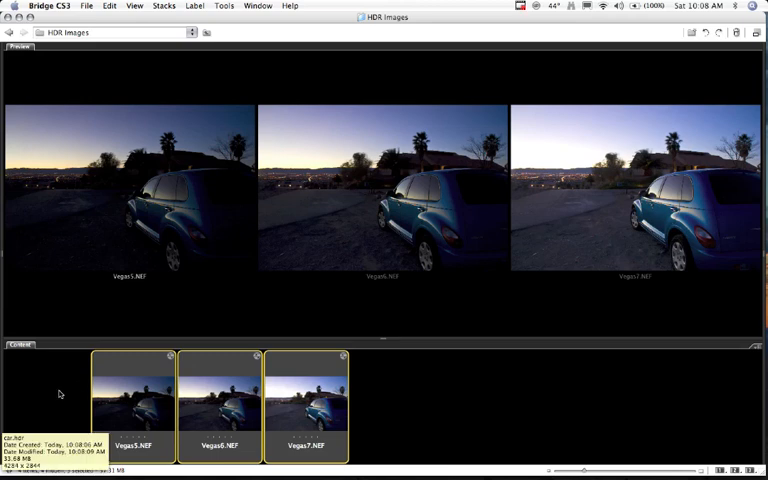
Select car.hdr in Bridge next to the three Vegas exposure files
left_click(47, 400)
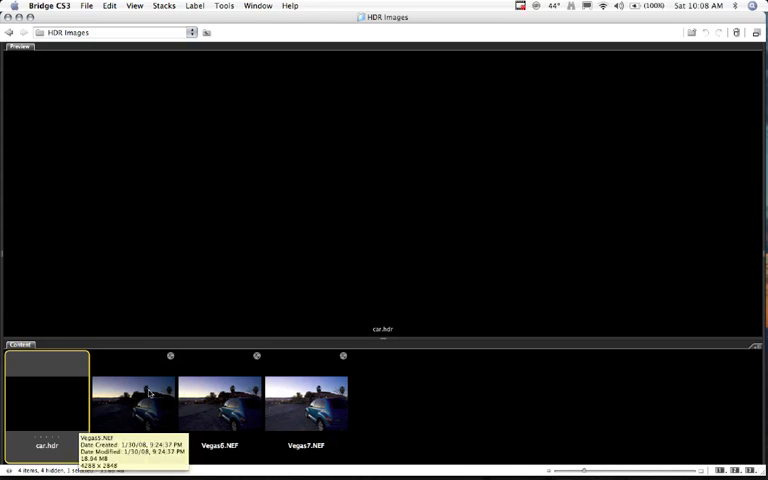
mouse_move(70, 389)
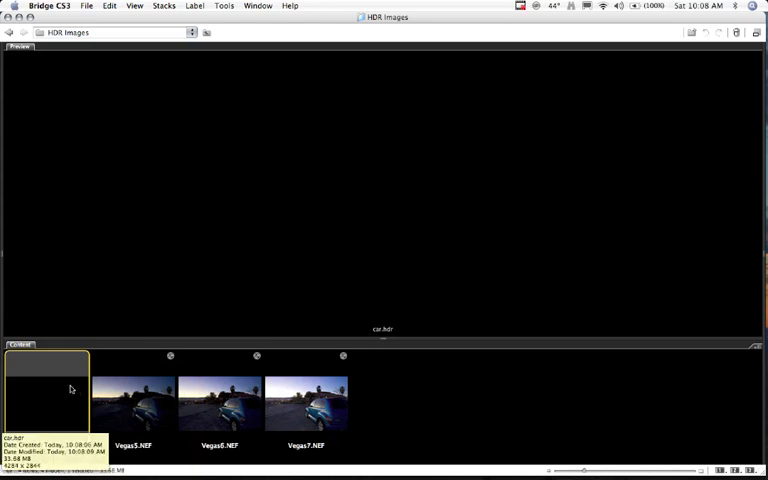